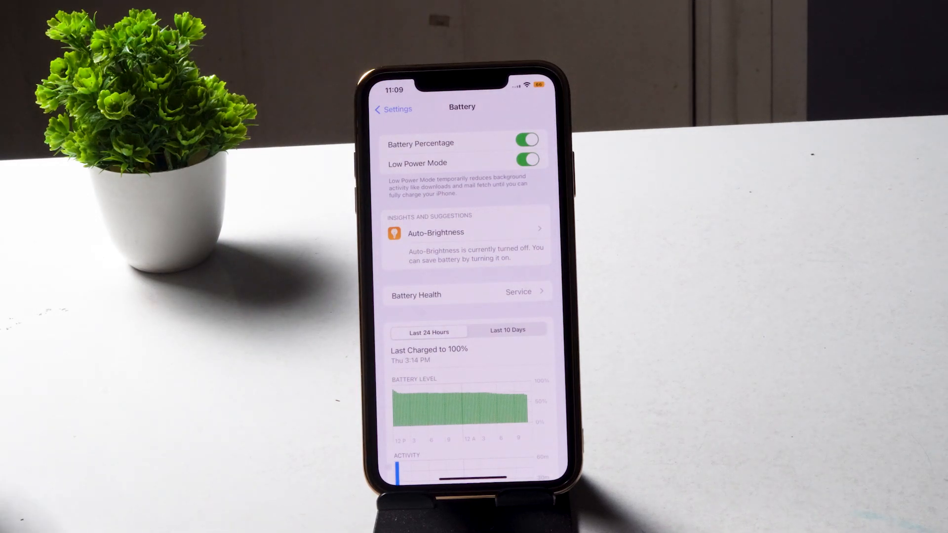
# Go back from Battery to the main Settings list.
pyautogui.click(392, 109)
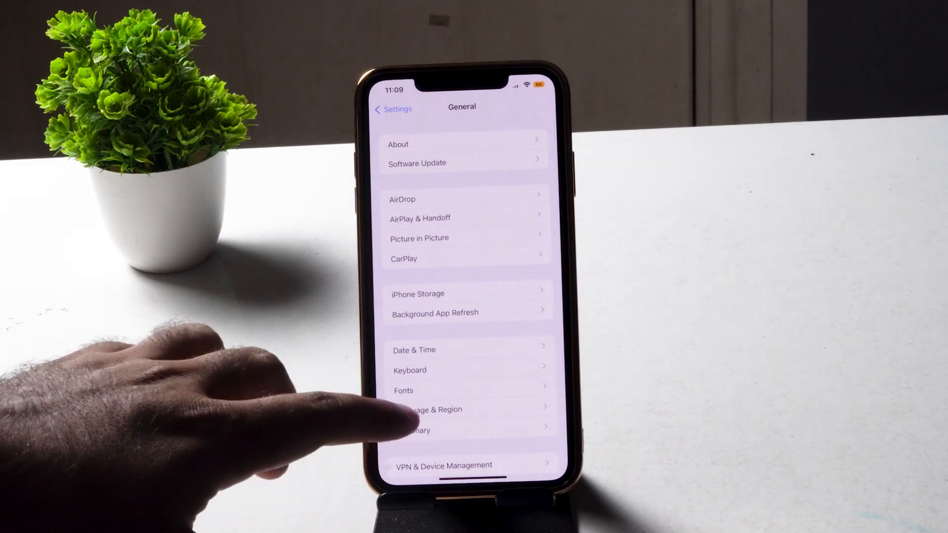
# Open Language & Region from General, showing United States as the region.
pyautogui.click(431, 410)
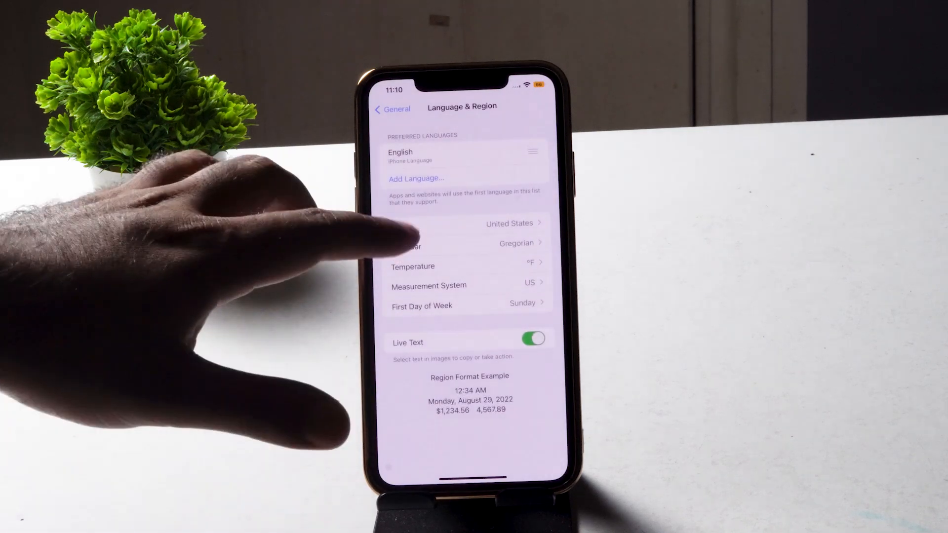
# Search the region list for 'Ind' and choose India.
pyautogui.click(510, 223)
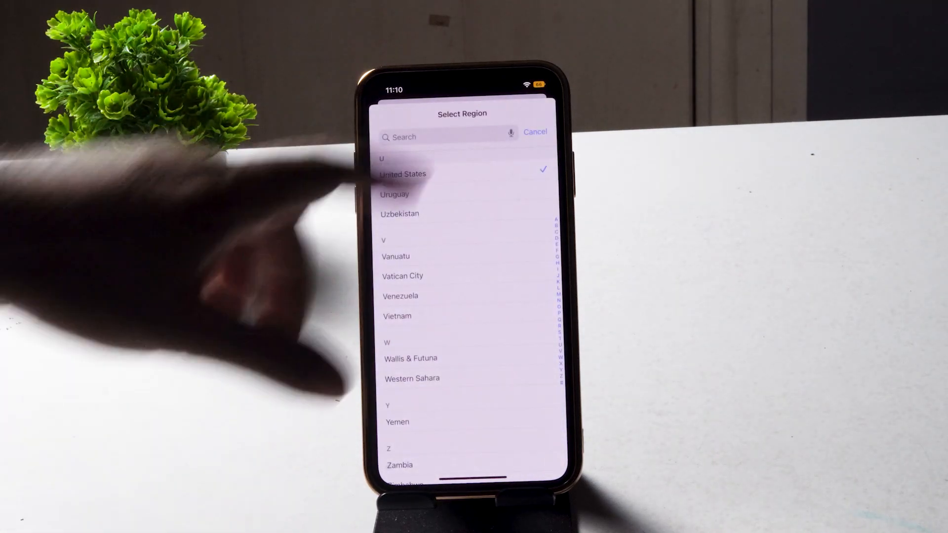
pyautogui.click(435, 137)
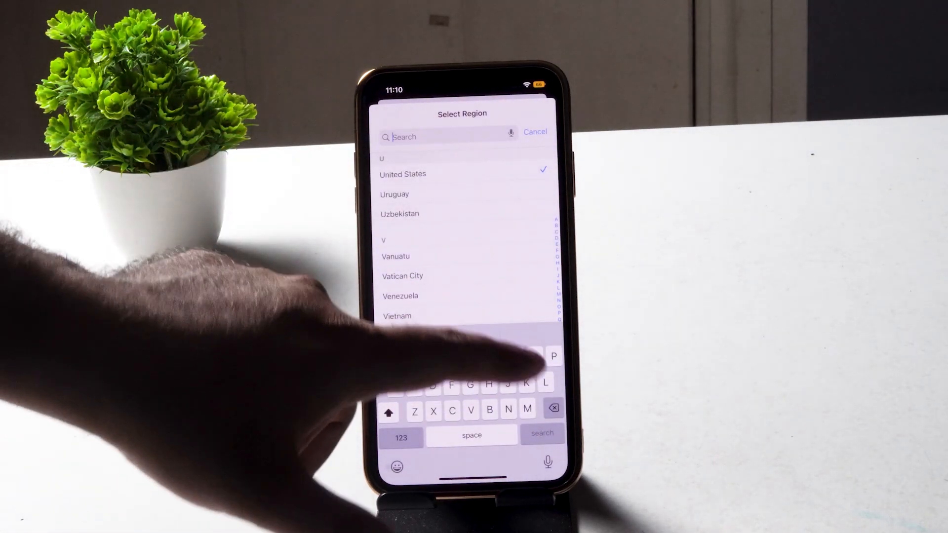
pyautogui.write('Ind')
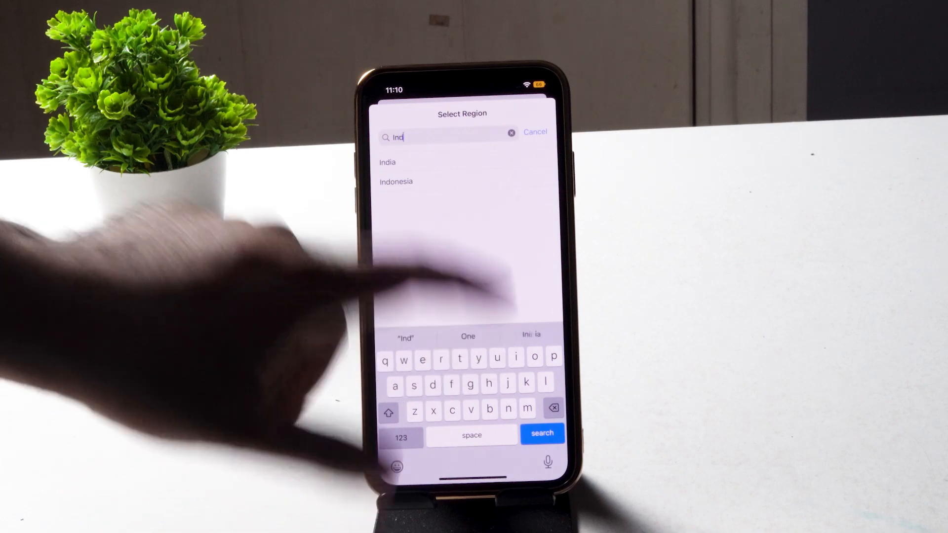
pyautogui.click(387, 162)
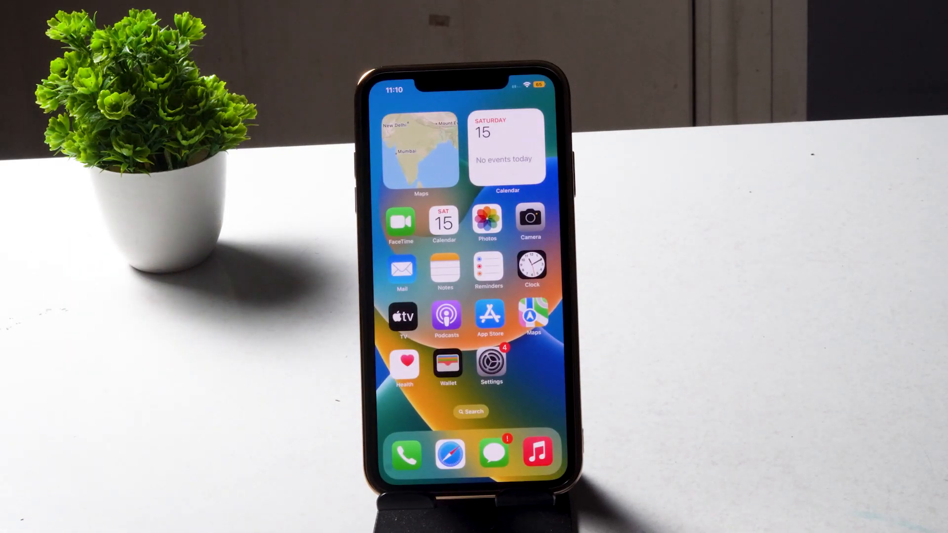
# Open Settings, then Battery, then Battery Health showing 79% maximum capacity.
pyautogui.click(492, 364)
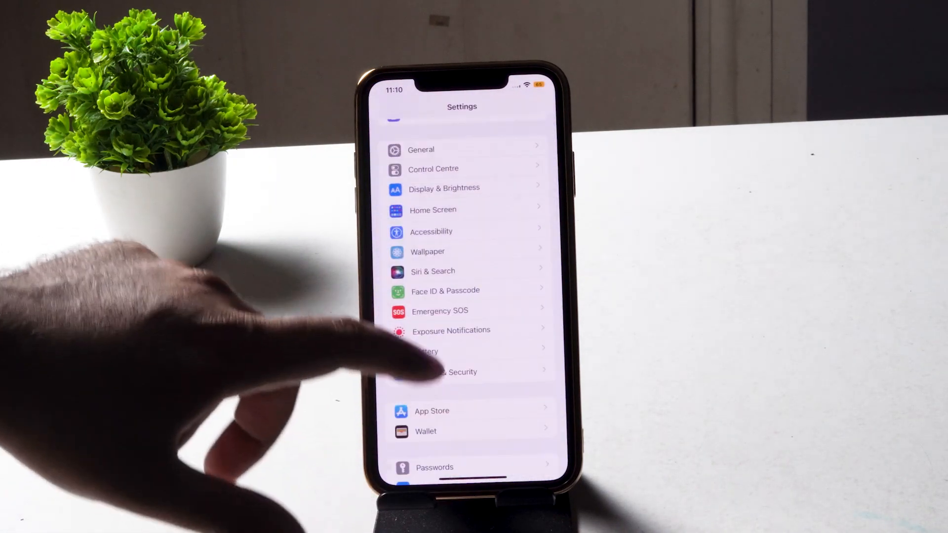
pyautogui.click(426, 351)
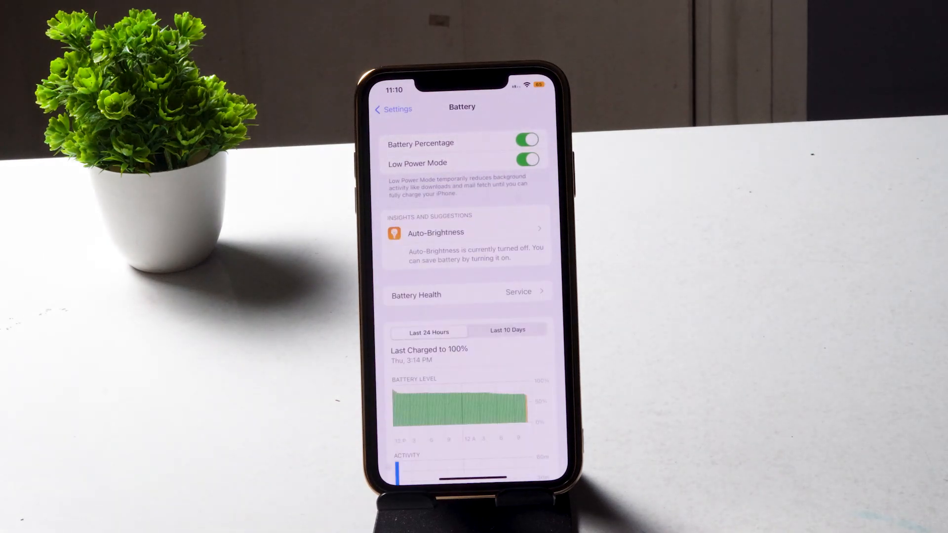
pyautogui.click(416, 295)
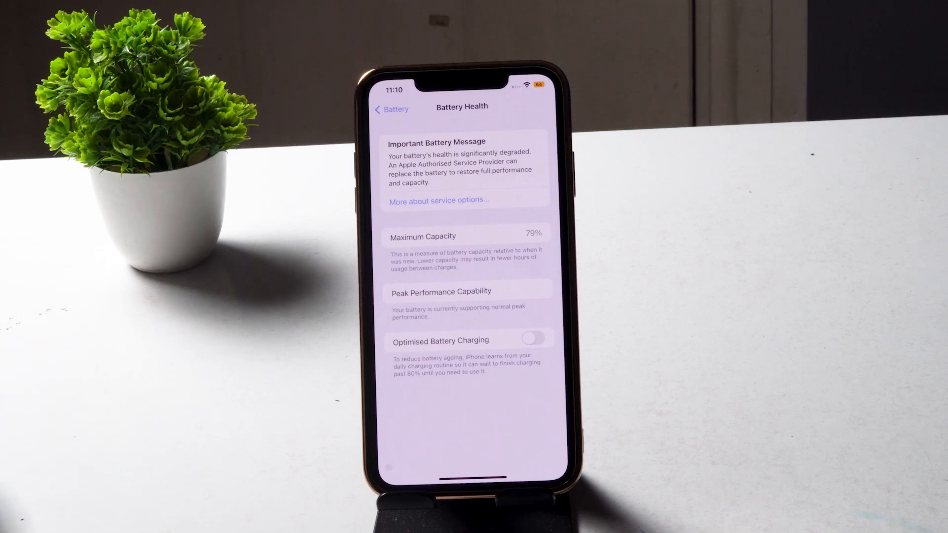
# Back out of Battery Health and Battery to the main Settings list.
pyautogui.click(391, 110)
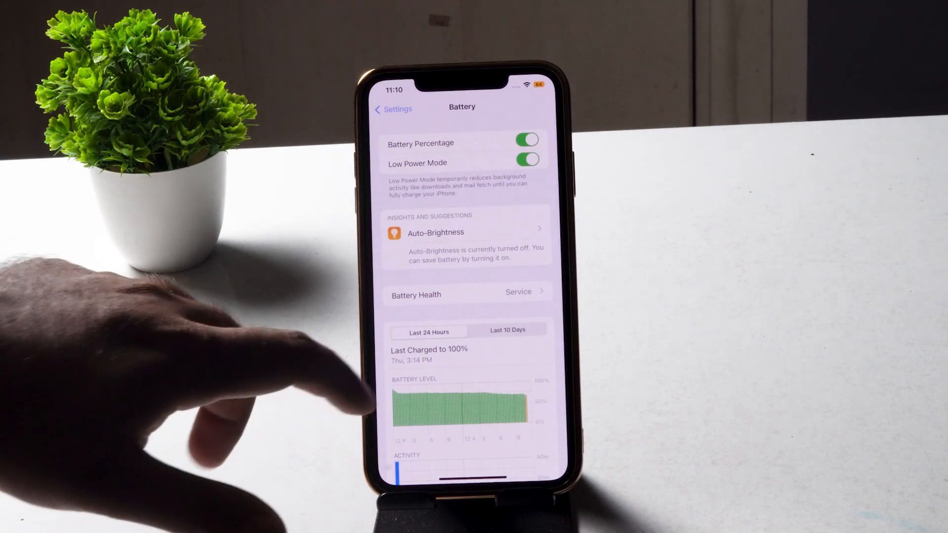
pyautogui.click(393, 109)
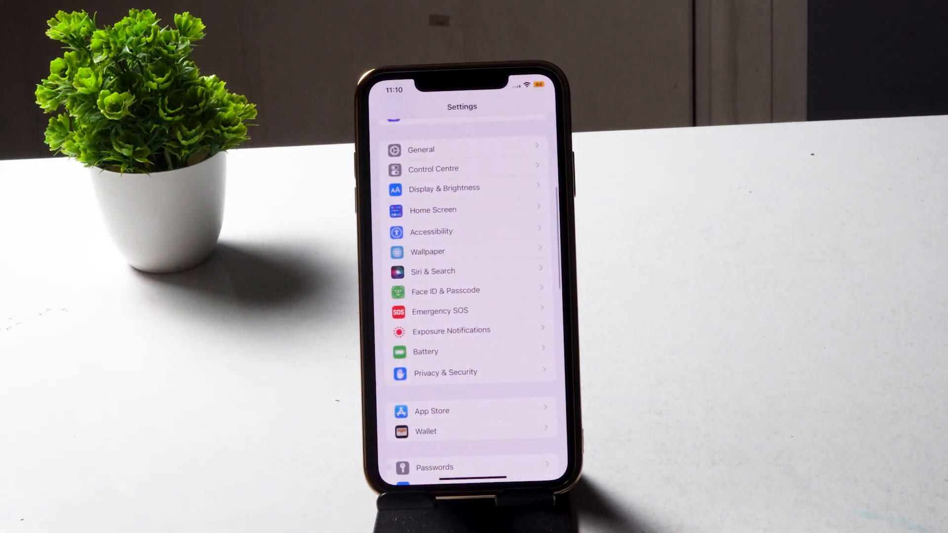